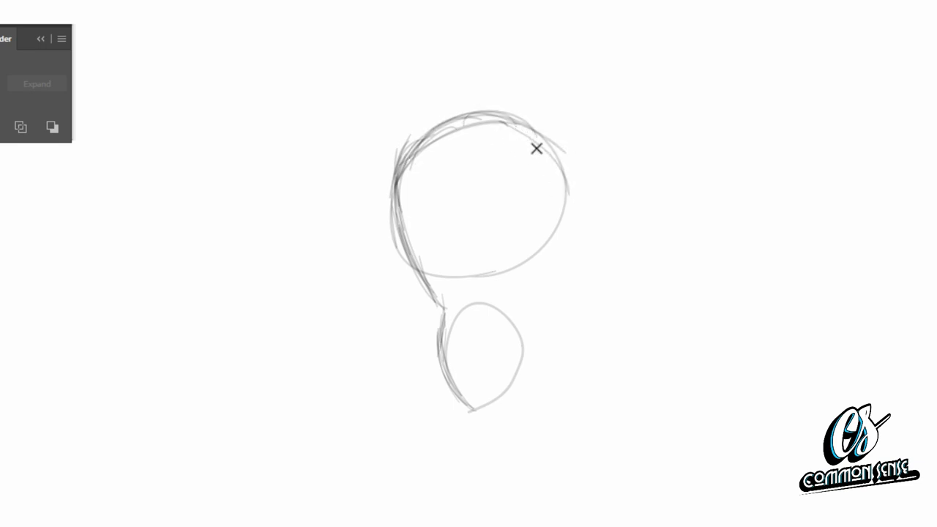
Step: Paint loose hair strokes down the right and left sides of the head toward the lower oval
{"action": "left_click_drag", "start_coordinate": [537, 149], "coordinate": [562, 214]}
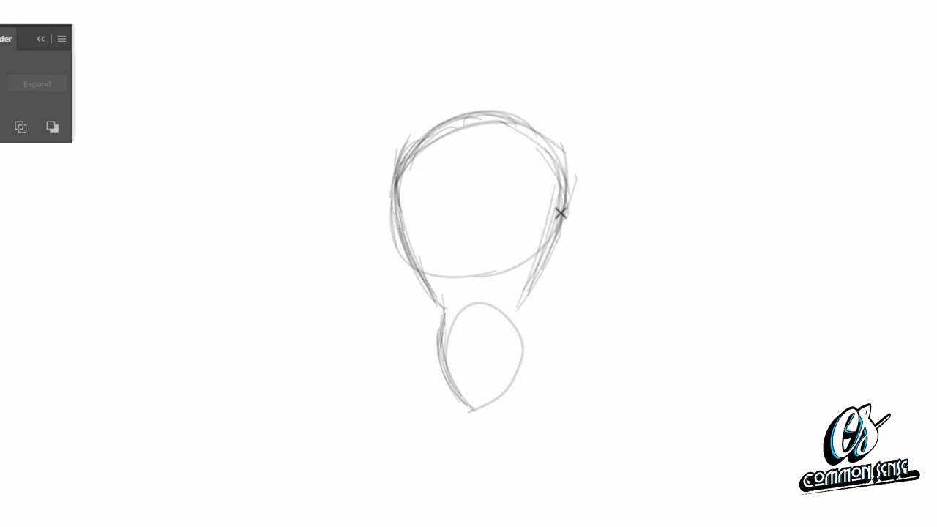
{"action": "left_click_drag", "start_coordinate": [562, 213], "coordinate": [438, 324]}
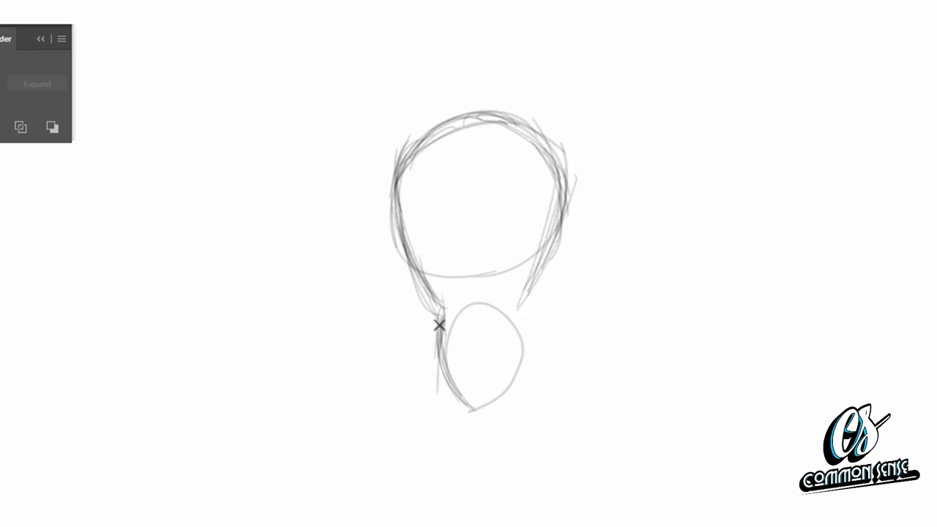
{"action": "left_click_drag", "start_coordinate": [439, 326], "coordinate": [526, 350]}
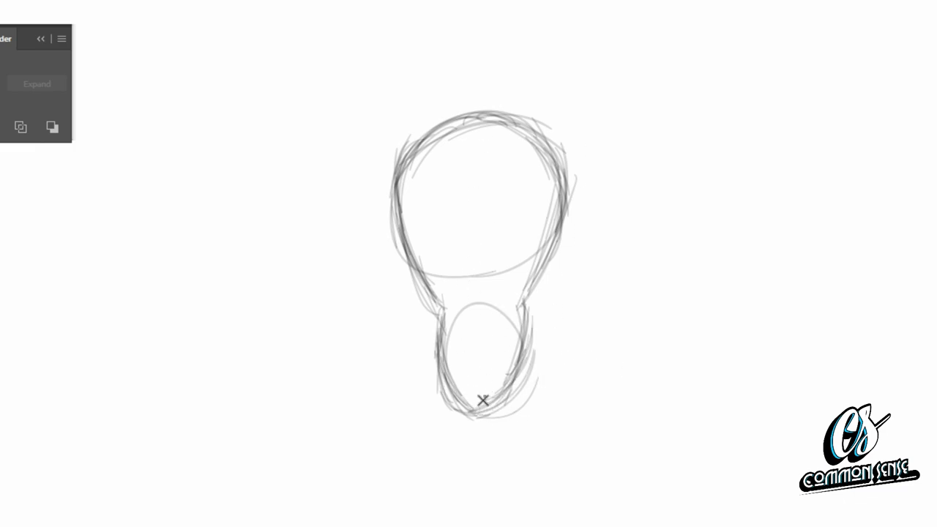
{"action": "mouse_move", "coordinate": [481, 219]}
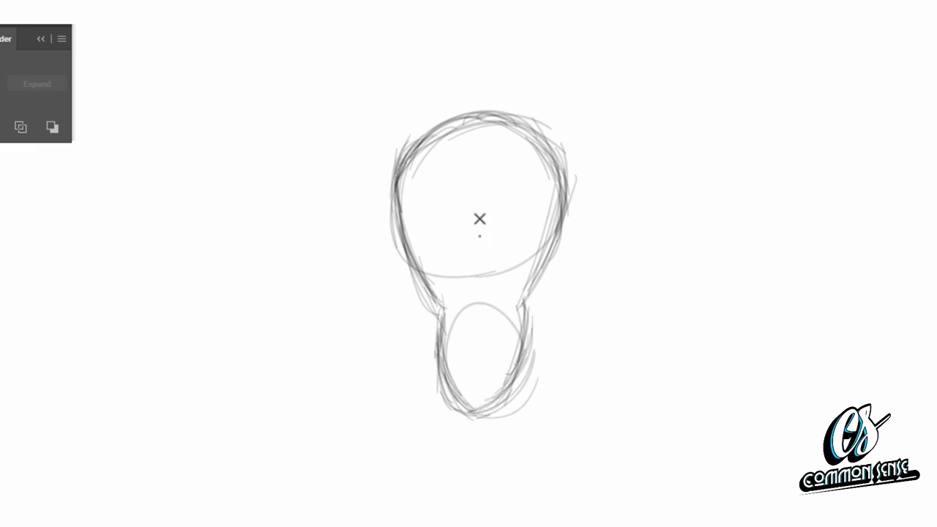
{"action": "mouse_move", "coordinate": [469, 156]}
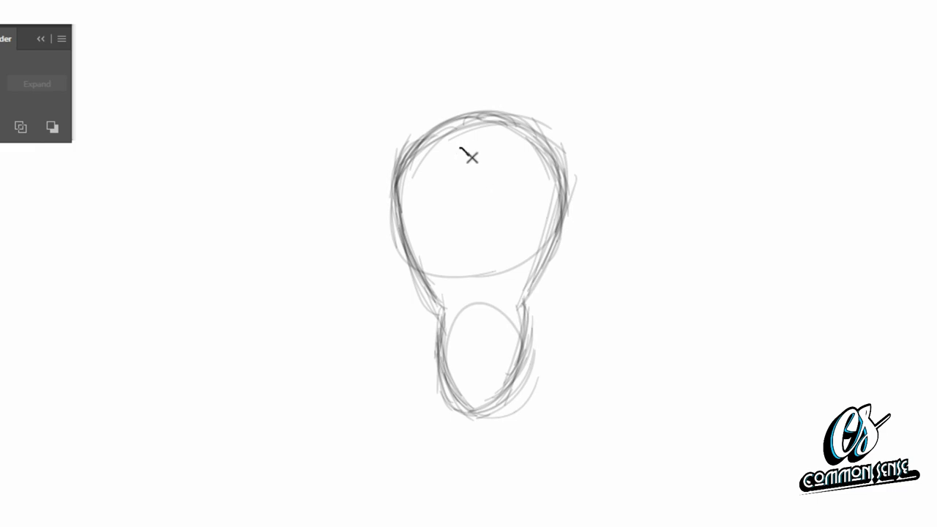
Step: Draw a short top stroke and a curved line through the lower oval, thickening its bottom outline
{"action": "left_click_drag", "start_coordinate": [473, 158], "coordinate": [476, 337]}
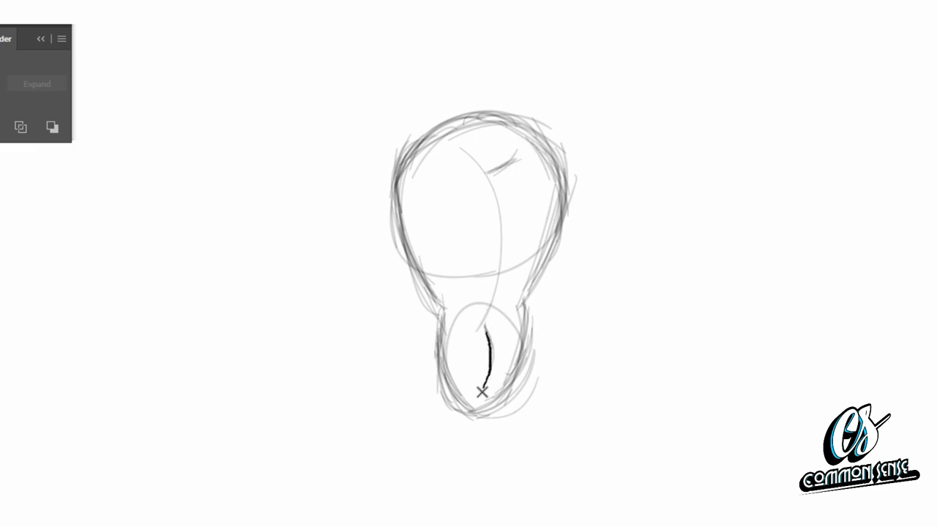
{"action": "left_click_drag", "start_coordinate": [490, 337], "coordinate": [476, 399]}
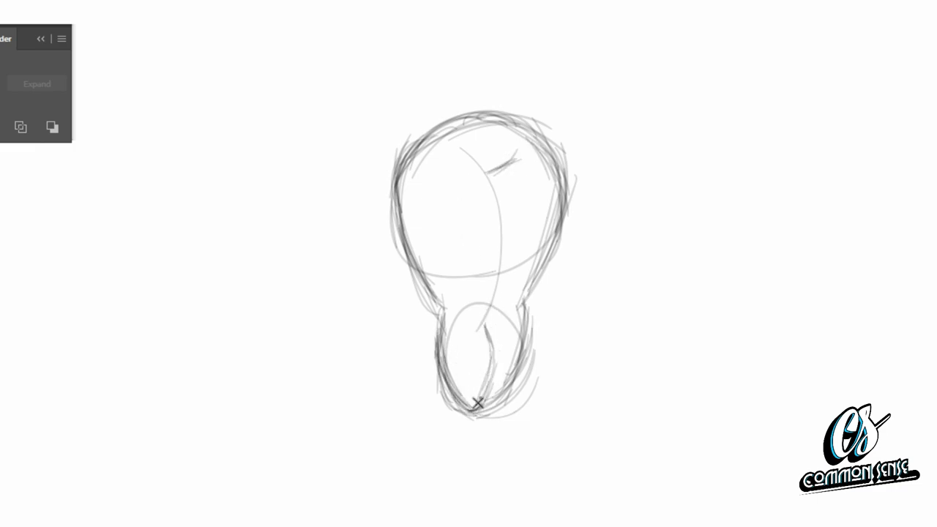
{"action": "left_click_drag", "start_coordinate": [505, 304], "coordinate": [534, 401]}
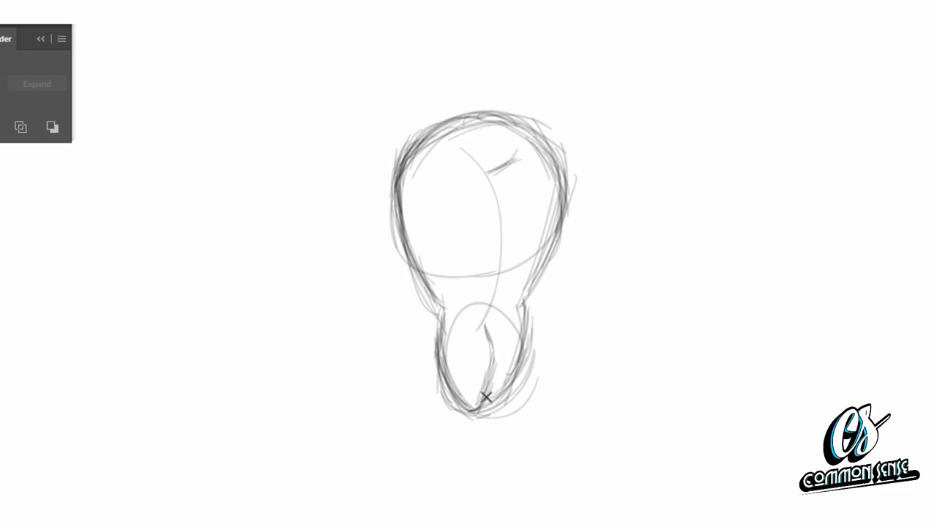
Step: Darken the right-side outlines and strengthen both joining points between the upper and lower shapes
{"action": "left_click_drag", "start_coordinate": [484, 398], "coordinate": [520, 301]}
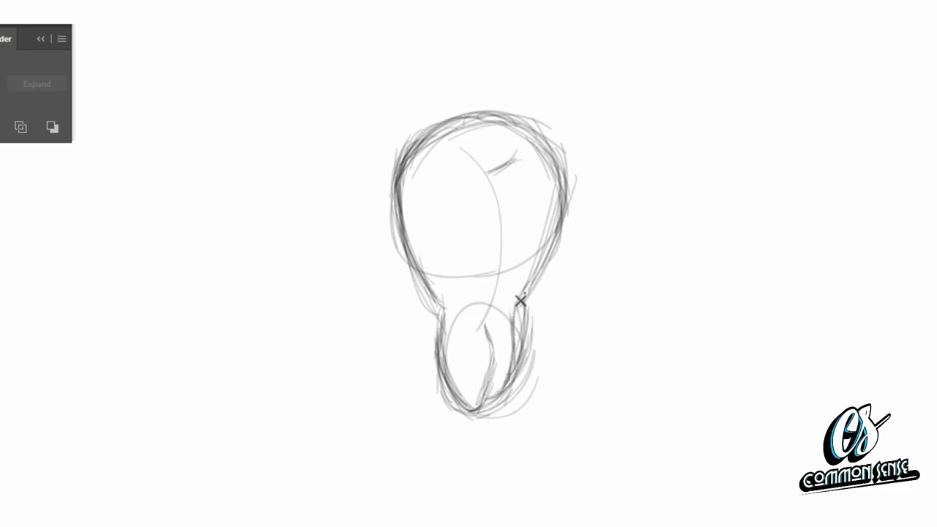
{"action": "left_click_drag", "start_coordinate": [520, 300], "coordinate": [542, 253]}
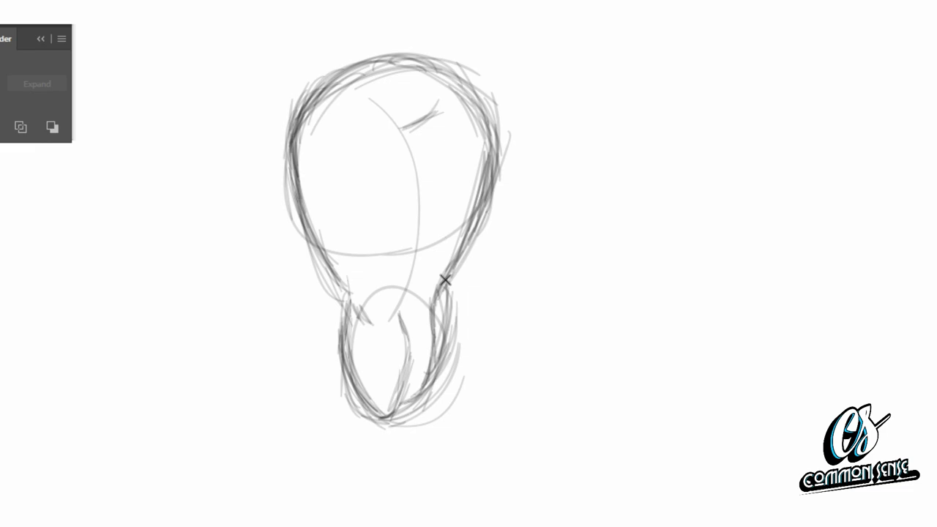
{"action": "left_click_drag", "start_coordinate": [446, 280], "coordinate": [476, 130]}
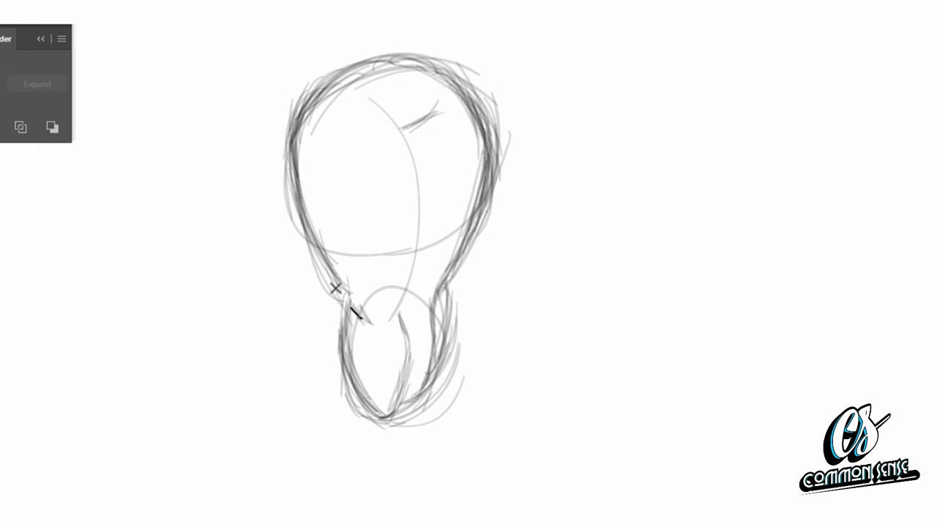
{"action": "left_click_drag", "start_coordinate": [344, 297], "coordinate": [378, 385]}
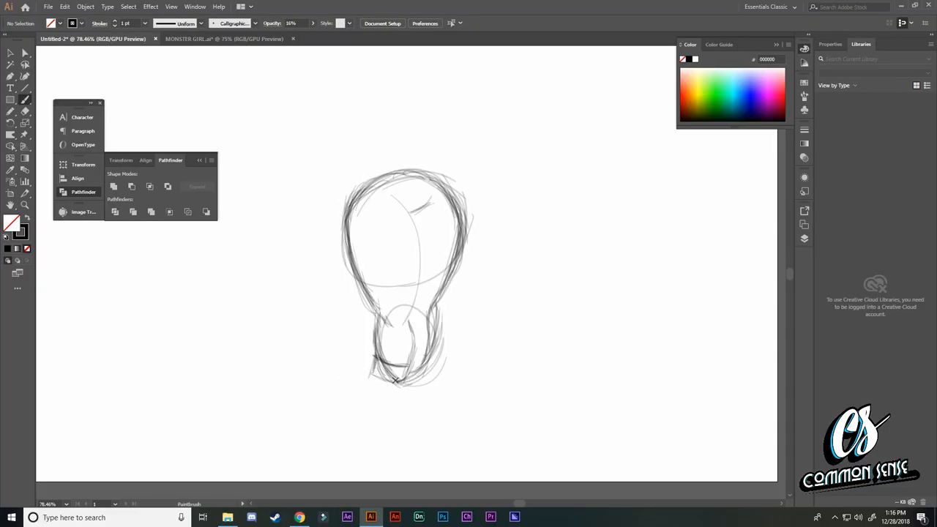
Step: Sketch a band across the lower oval, rough top-edge strokes, and a narrow shape below the band
{"action": "left_click_drag", "start_coordinate": [373, 377], "coordinate": [429, 355]}
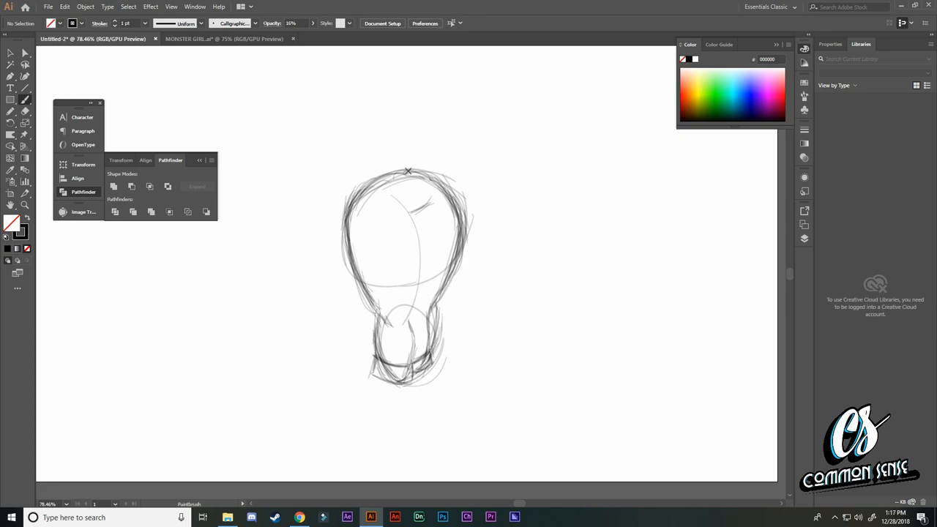
{"action": "left_click_drag", "start_coordinate": [377, 183], "coordinate": [436, 194]}
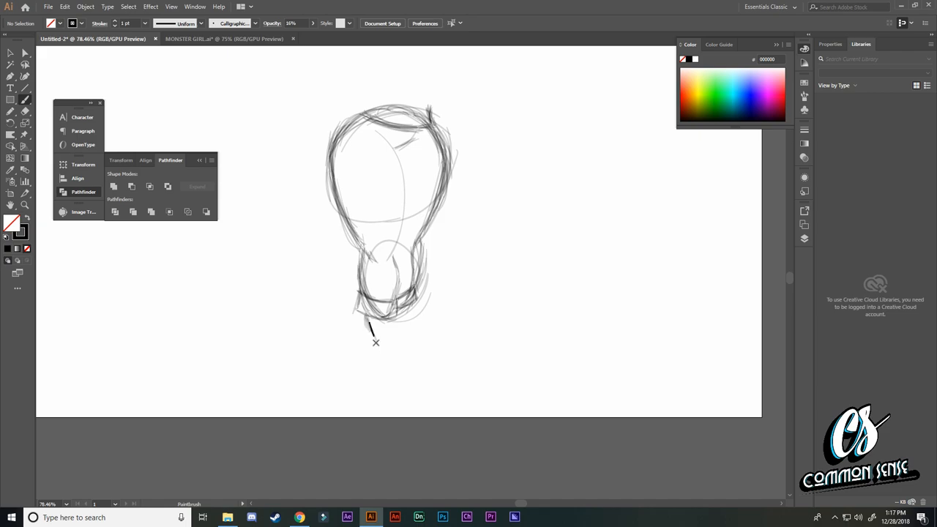
{"action": "left_click_drag", "start_coordinate": [371, 324], "coordinate": [379, 378]}
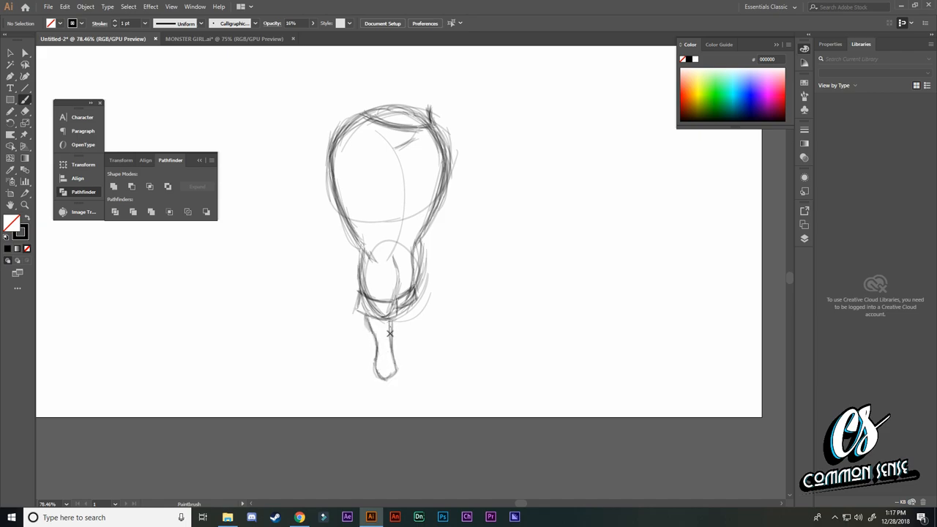
{"action": "left_click_drag", "start_coordinate": [390, 333], "coordinate": [403, 359]}
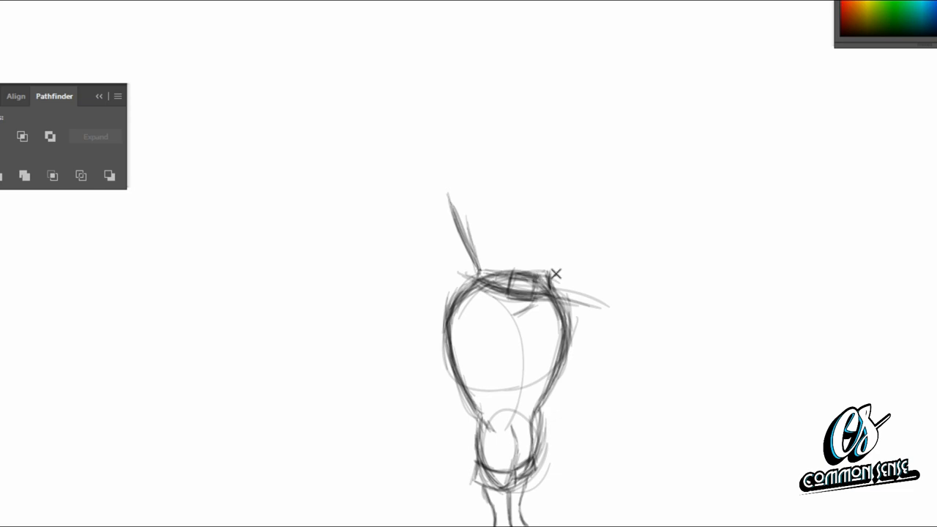
Step: Stroke a tall tapered crown shape rising above the band
{"action": "left_click_drag", "start_coordinate": [557, 275], "coordinate": [476, 255]}
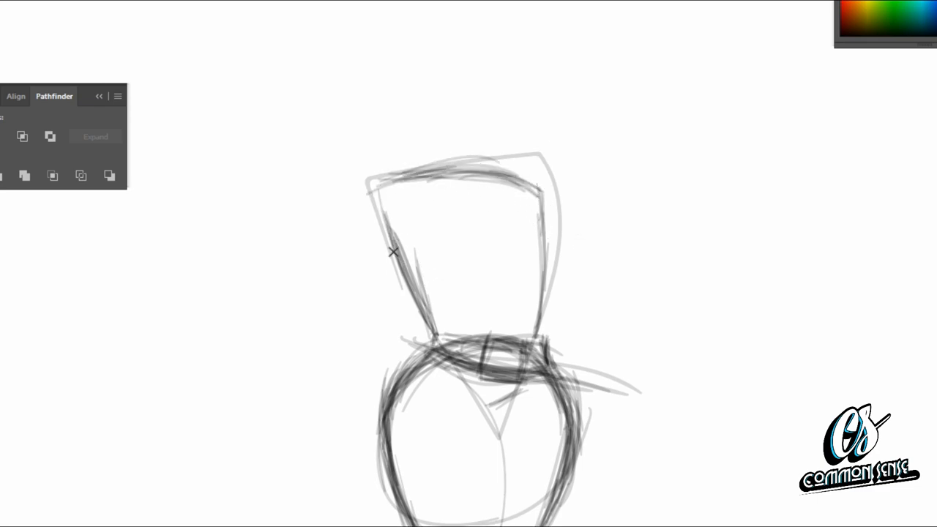
Step: Darken the tall shape's left edge and sketch the bent arm reaching left beside the torso
{"action": "left_click_drag", "start_coordinate": [394, 253], "coordinate": [442, 327]}
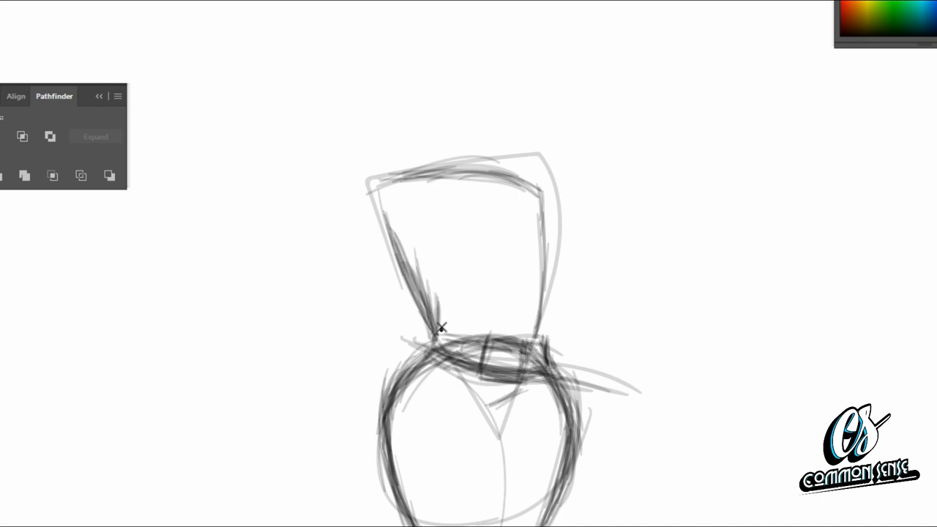
{"action": "left_click_drag", "start_coordinate": [396, 242], "coordinate": [441, 328]}
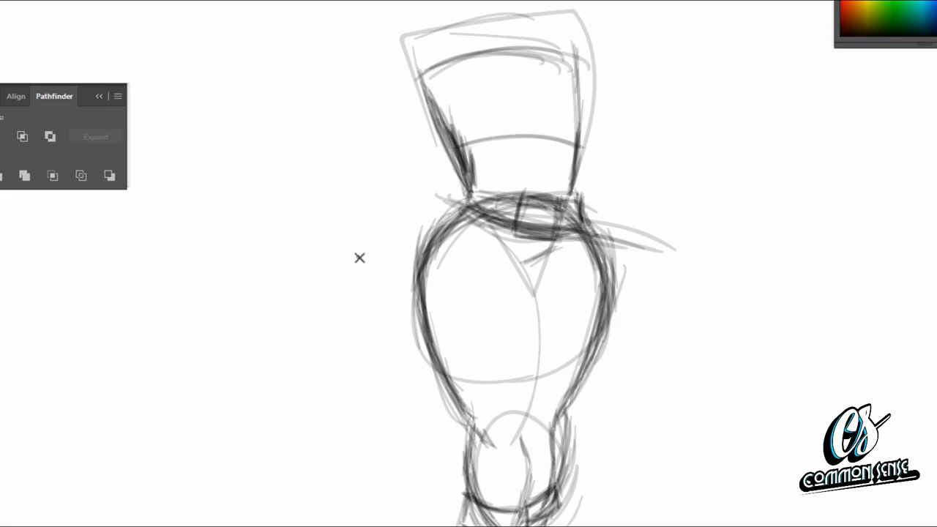
{"action": "mouse_move", "coordinate": [302, 384]}
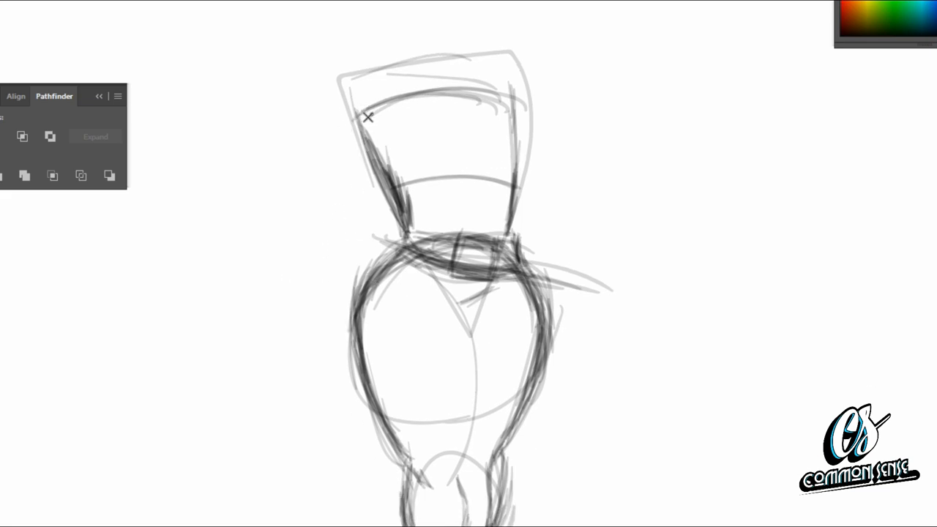
{"action": "left_click_drag", "start_coordinate": [370, 118], "coordinate": [275, 187]}
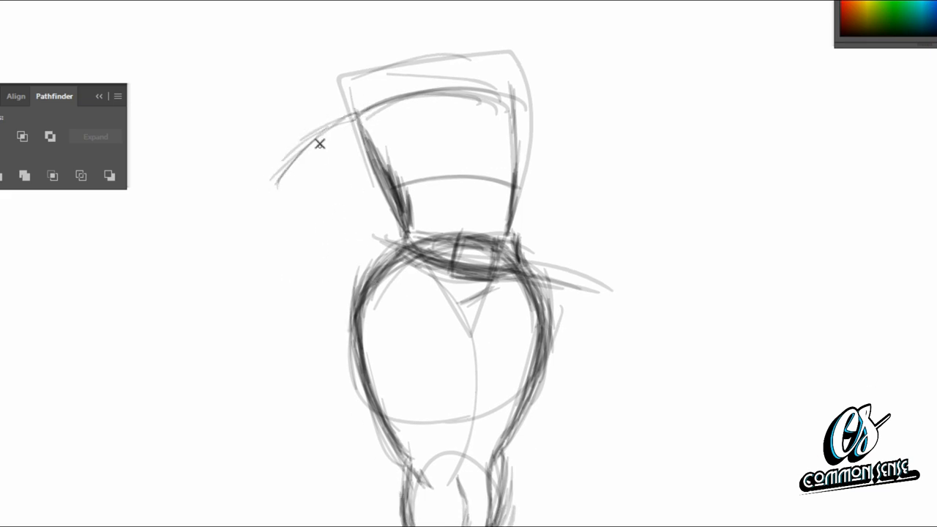
{"action": "left_click_drag", "start_coordinate": [319, 143], "coordinate": [300, 191]}
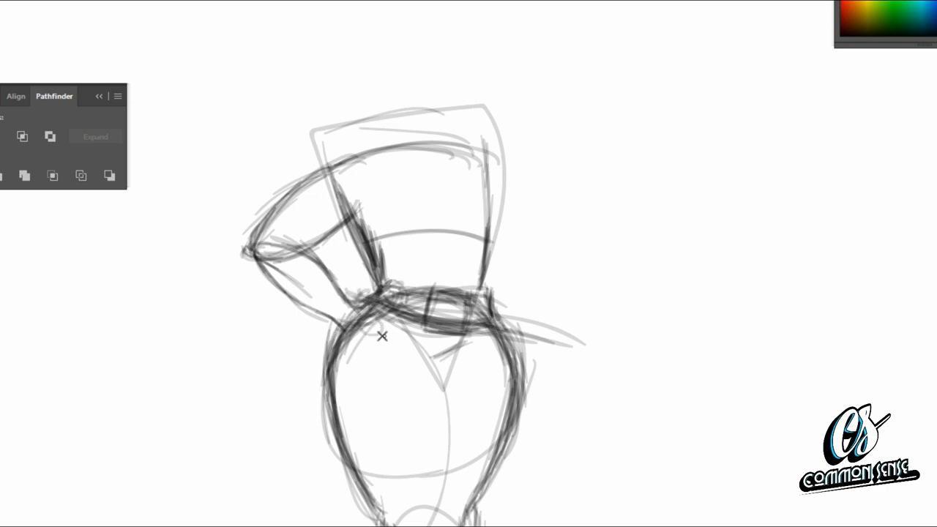
{"action": "left_click_drag", "start_coordinate": [382, 337], "coordinate": [262, 274]}
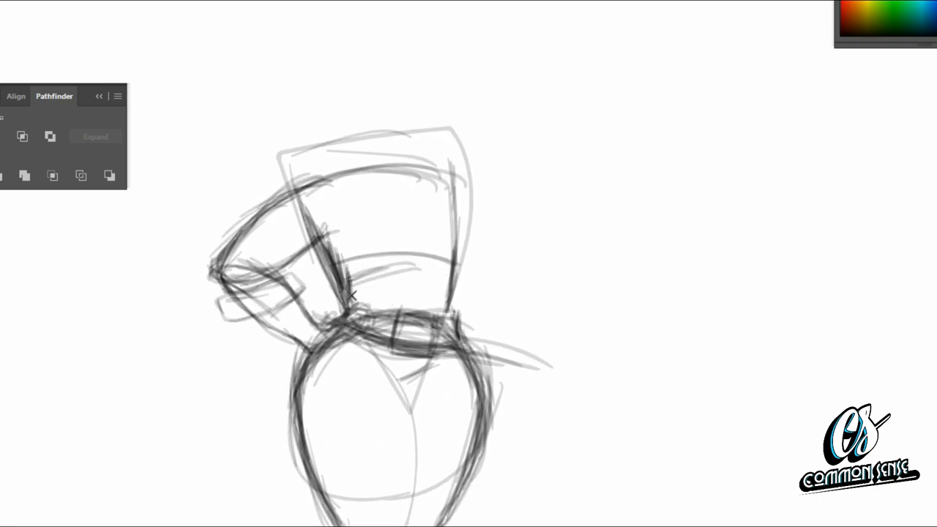
Step: Draw curved chest strokes and extra contour lines on the upper torso
{"action": "left_click_drag", "start_coordinate": [352, 293], "coordinate": [432, 282]}
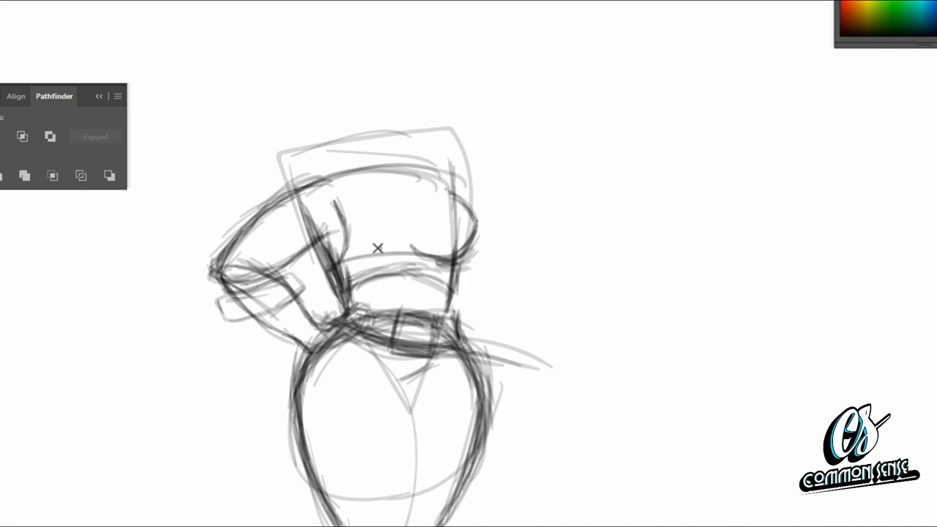
{"action": "left_click_drag", "start_coordinate": [359, 249], "coordinate": [421, 213]}
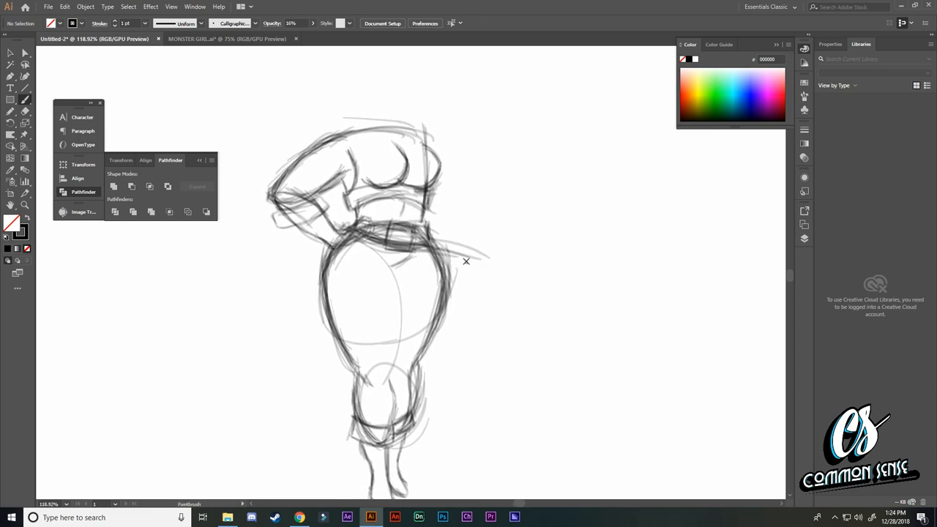
Step: Extend a line along the belt, curve a shape at the right hip, and rough in the head
{"action": "left_click_drag", "start_coordinate": [520, 242], "coordinate": [594, 348]}
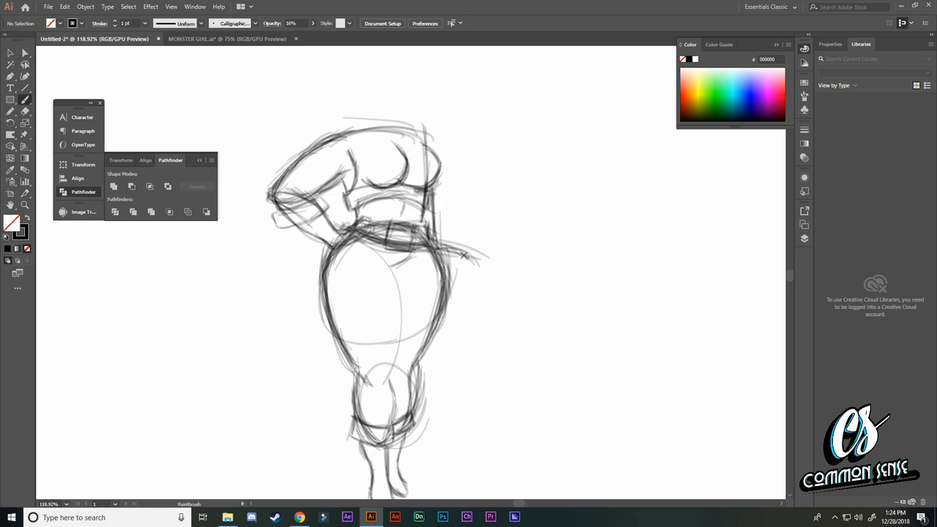
{"action": "left_click_drag", "start_coordinate": [440, 241], "coordinate": [476, 319]}
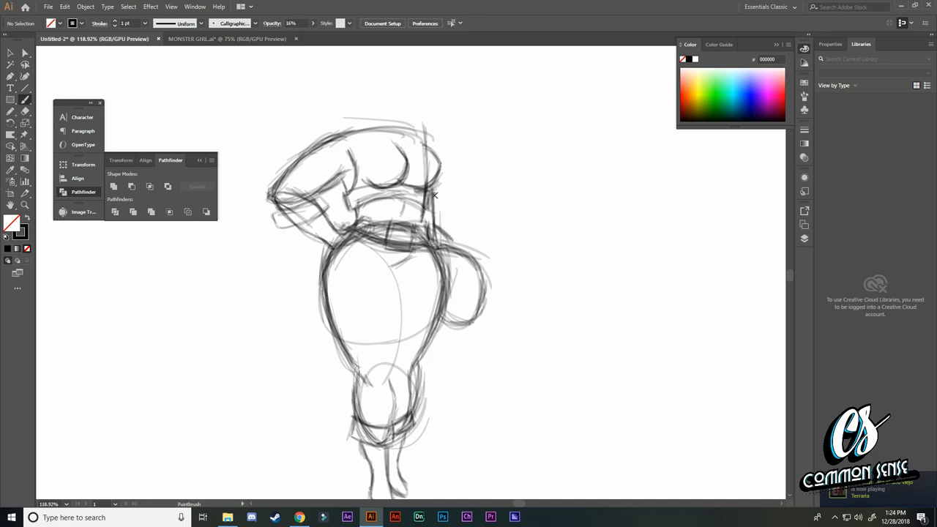
{"action": "left_click_drag", "start_coordinate": [436, 196], "coordinate": [470, 252]}
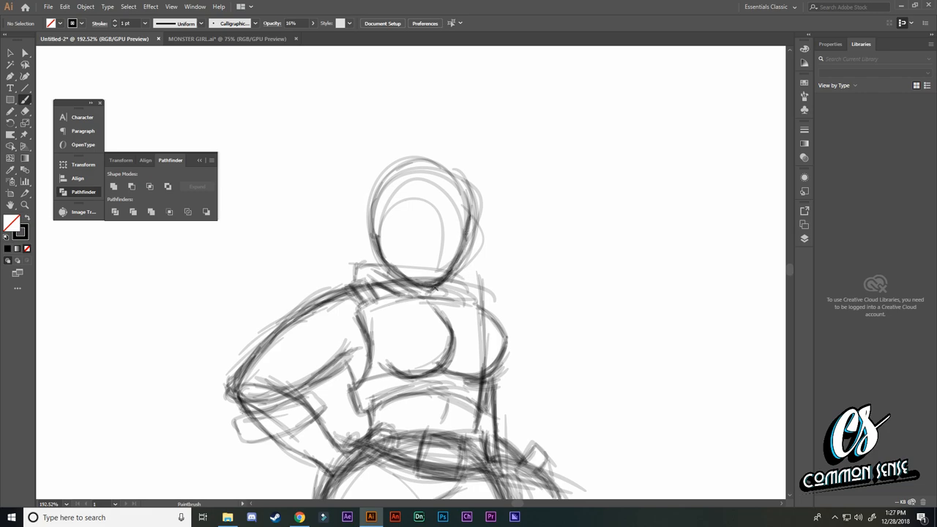
Step: Add guide lines to the head and sketch hair volume around it
{"action": "left_click_drag", "start_coordinate": [440, 286], "coordinate": [476, 308]}
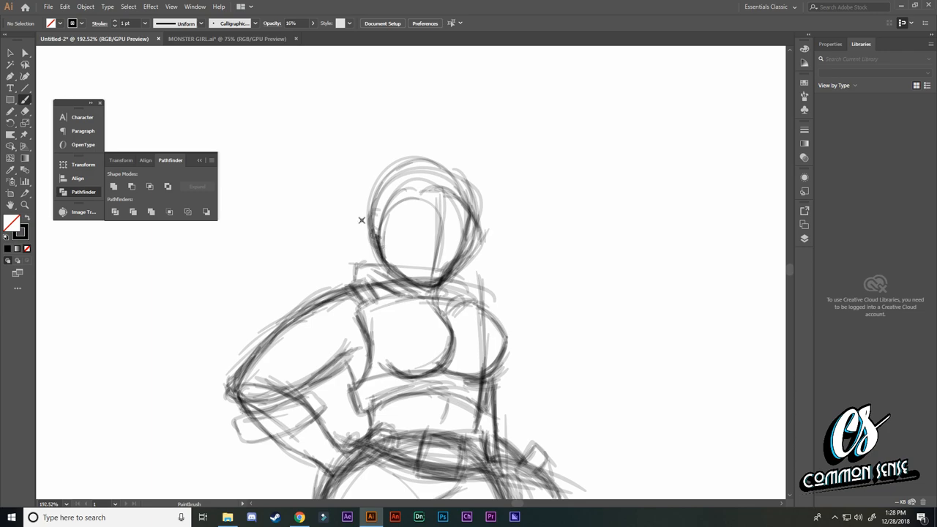
{"action": "left_click_drag", "start_coordinate": [438, 170], "coordinate": [467, 233]}
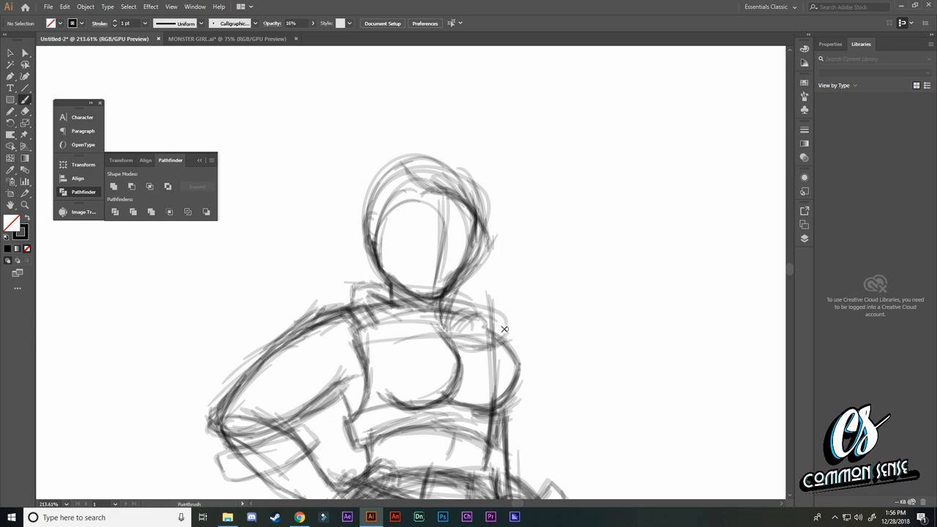
Step: Sweep tall voluminous hair strokes above the head and down beside the face
{"action": "left_click_drag", "start_coordinate": [506, 330], "coordinate": [439, 304]}
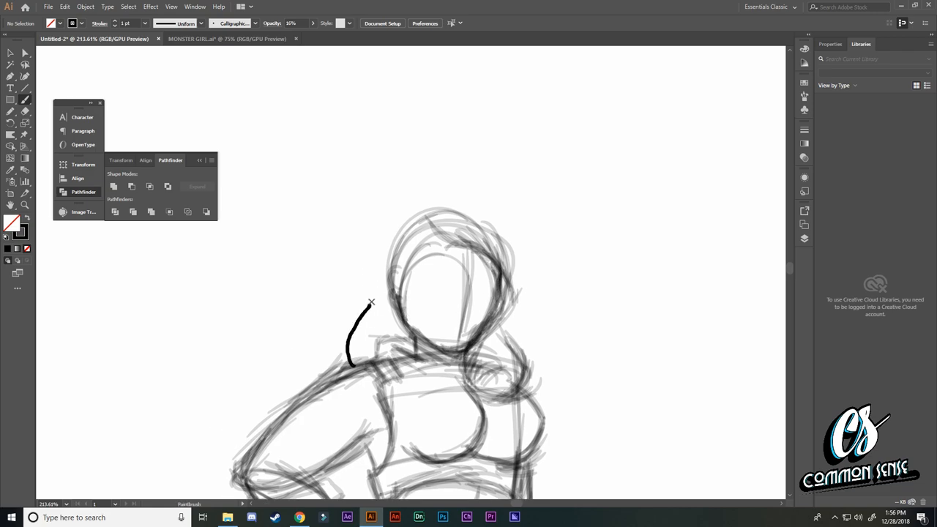
{"action": "left_click_drag", "start_coordinate": [369, 304], "coordinate": [403, 194]}
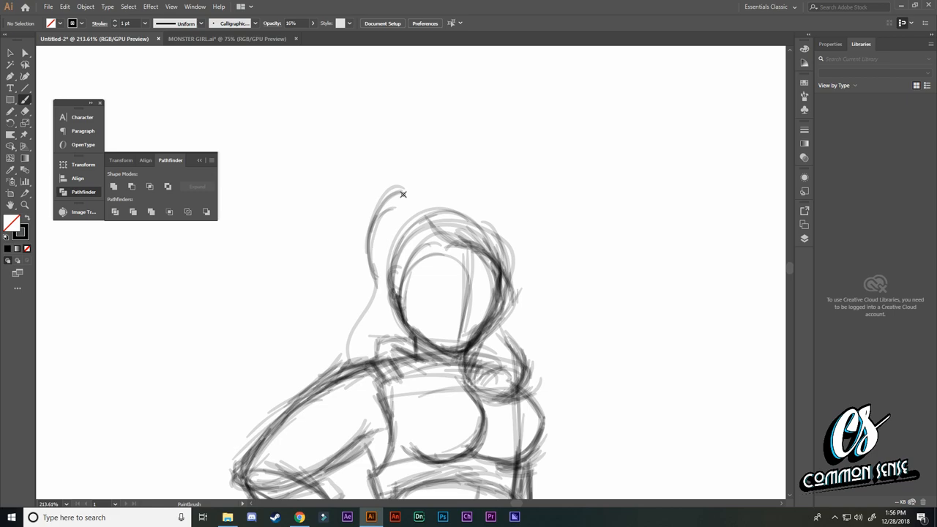
{"action": "left_click_drag", "start_coordinate": [410, 198], "coordinate": [392, 275]}
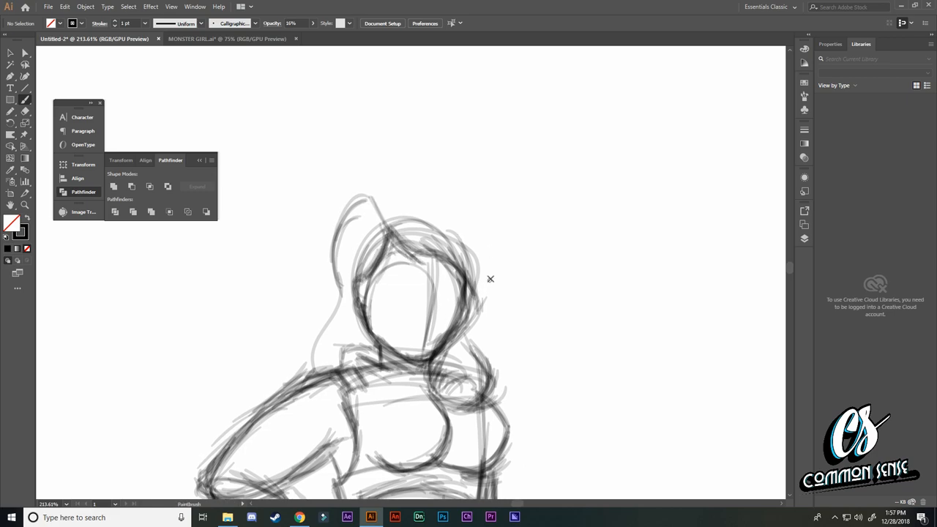
{"action": "left_click_drag", "start_coordinate": [480, 285], "coordinate": [464, 184]}
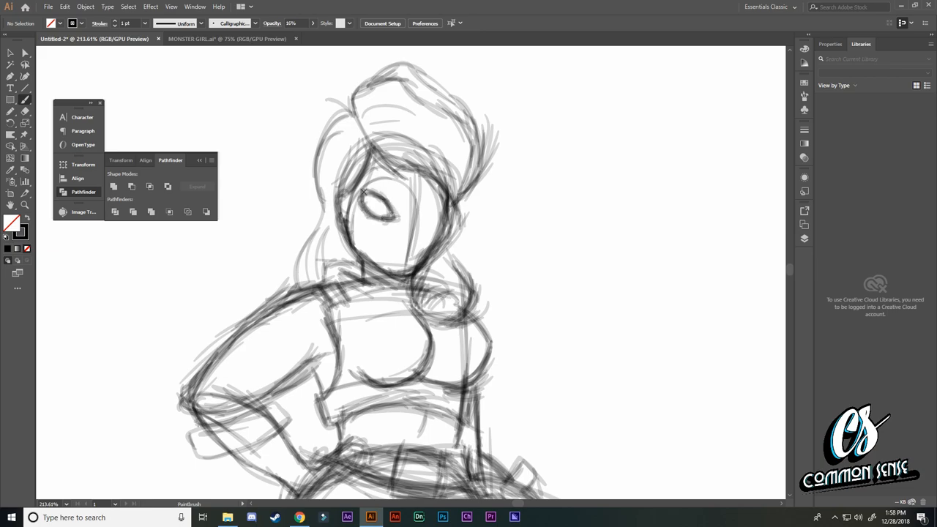
Step: Draw the second eye, nose, smiling mouth, and eyebrow strokes above the left eye
{"action": "left_click_drag", "start_coordinate": [417, 205], "coordinate": [436, 220]}
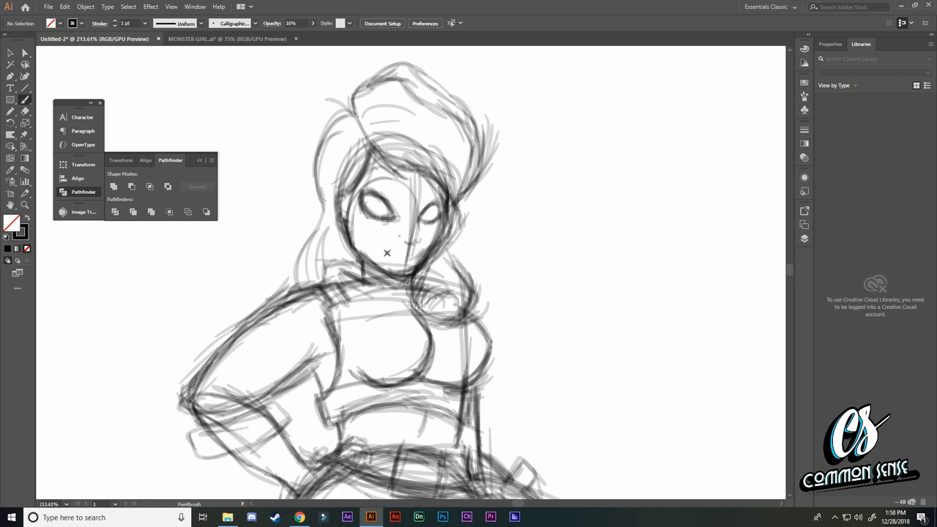
{"action": "left_click_drag", "start_coordinate": [377, 264], "coordinate": [417, 256]}
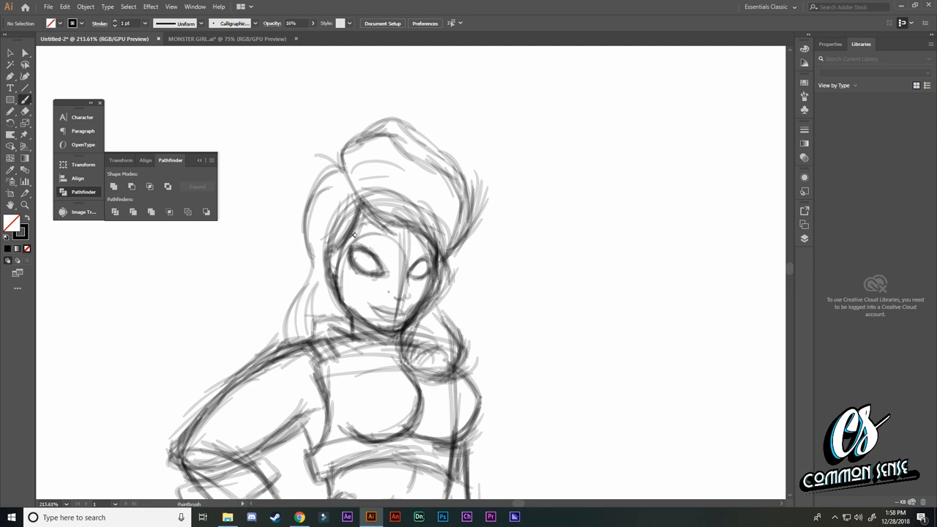
{"action": "left_click_drag", "start_coordinate": [370, 253], "coordinate": [381, 233]}
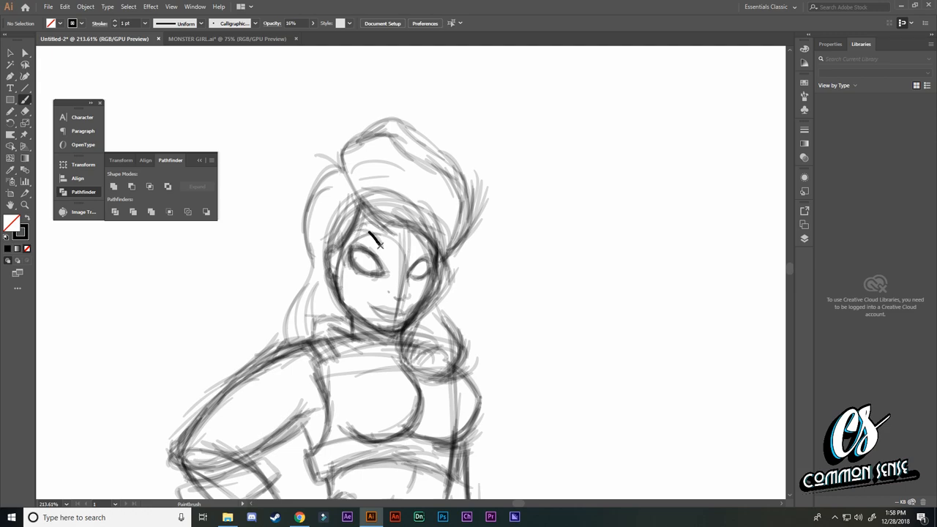
{"action": "left_click_drag", "start_coordinate": [366, 235], "coordinate": [395, 253]}
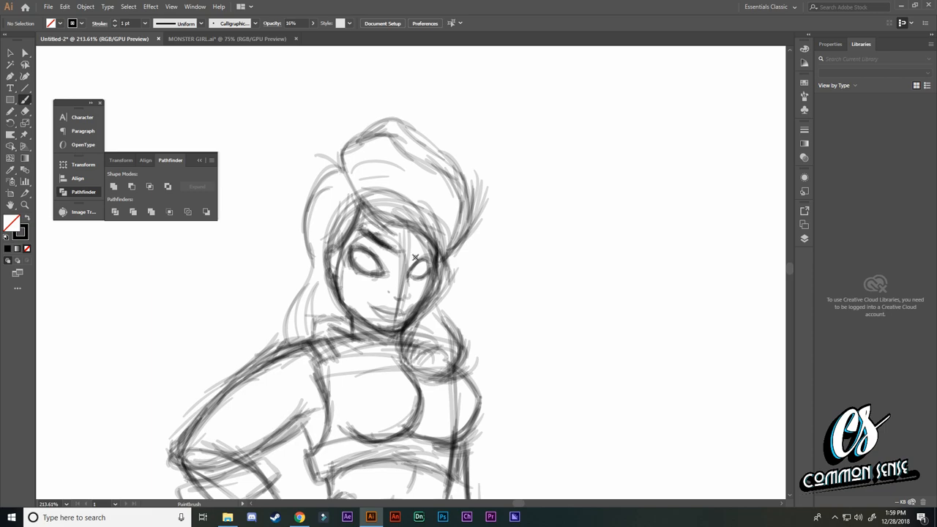
Step: Redraw the hip-resting arm and darken the bent arm's outline with Paintbrush strokes
{"action": "scroll", "scroll_direction": "down", "scroll_amount": 3}
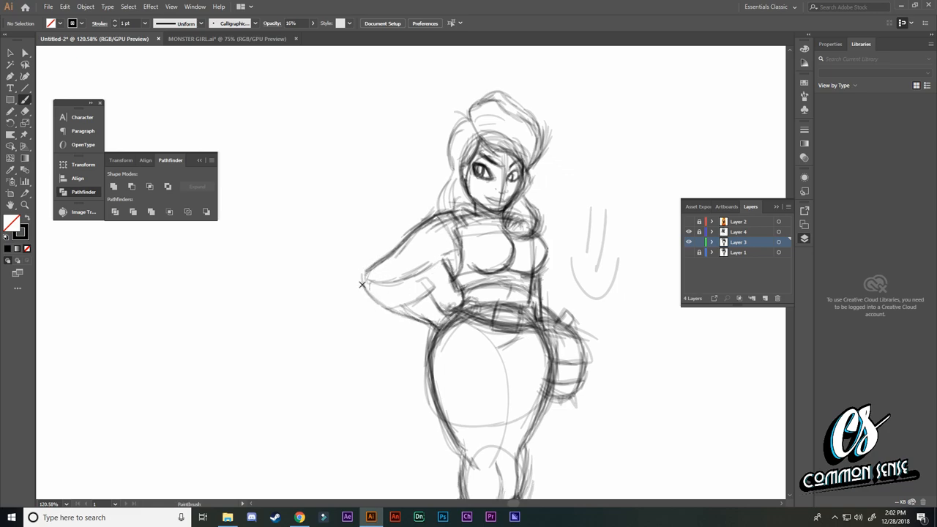
{"action": "left_click_drag", "start_coordinate": [362, 284], "coordinate": [453, 332]}
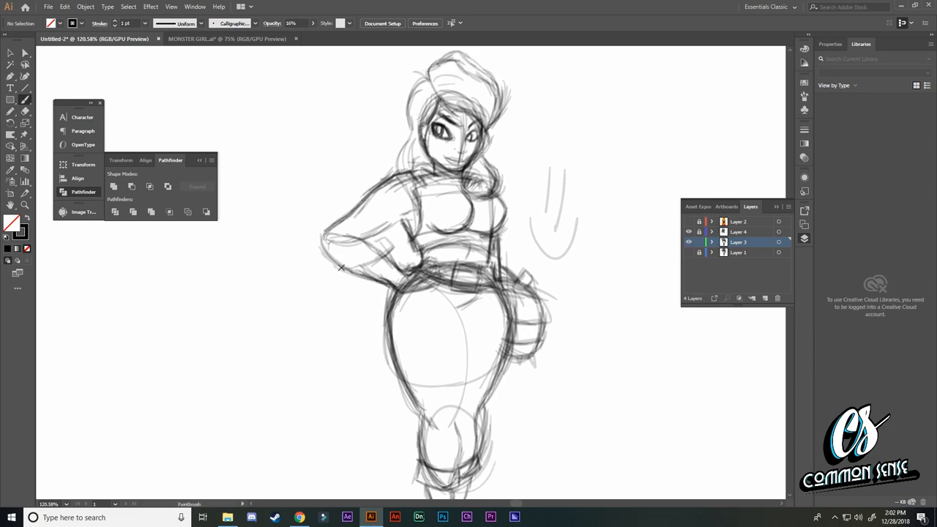
{"action": "left_click_drag", "start_coordinate": [353, 200], "coordinate": [340, 267]}
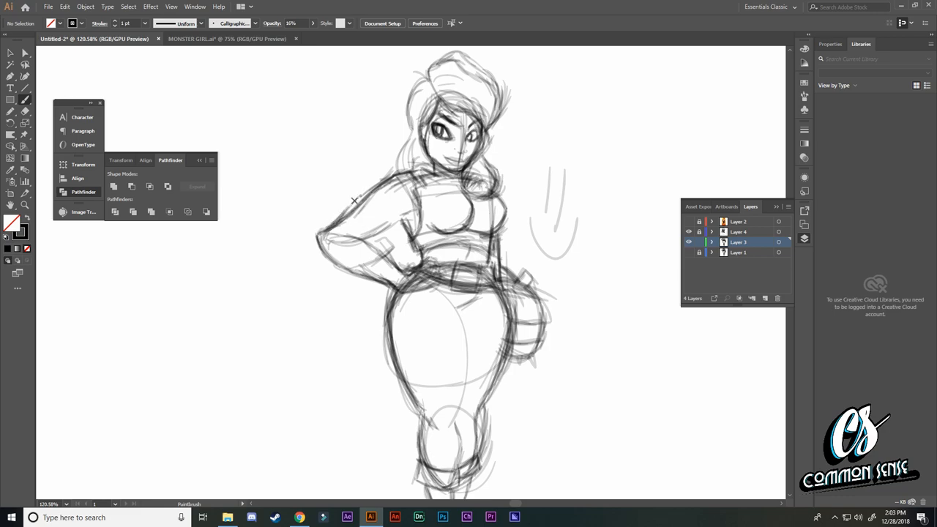